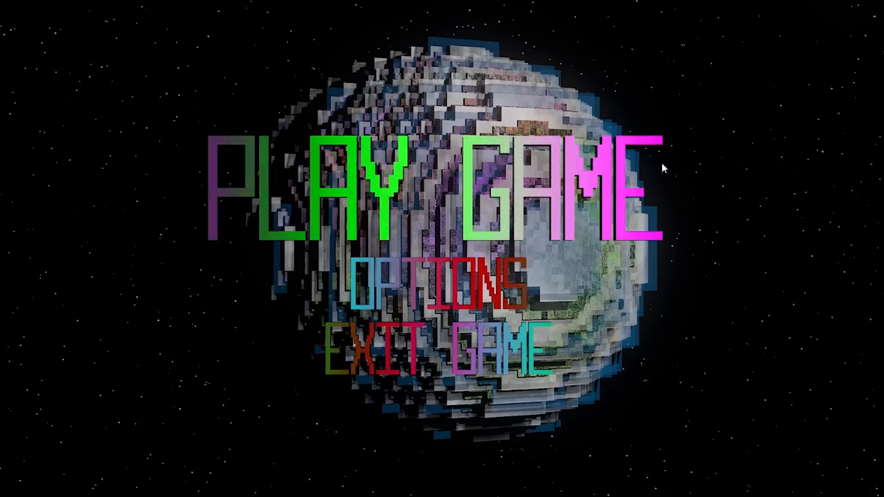
Choose PLAY GAME on the main menu to begin a round on the green planet.
left_click(435, 290)
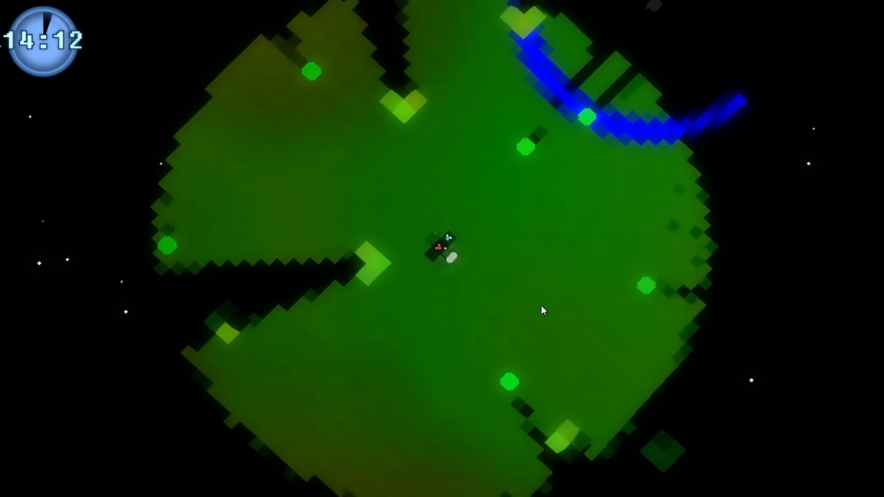
mouse_move(410, 171)
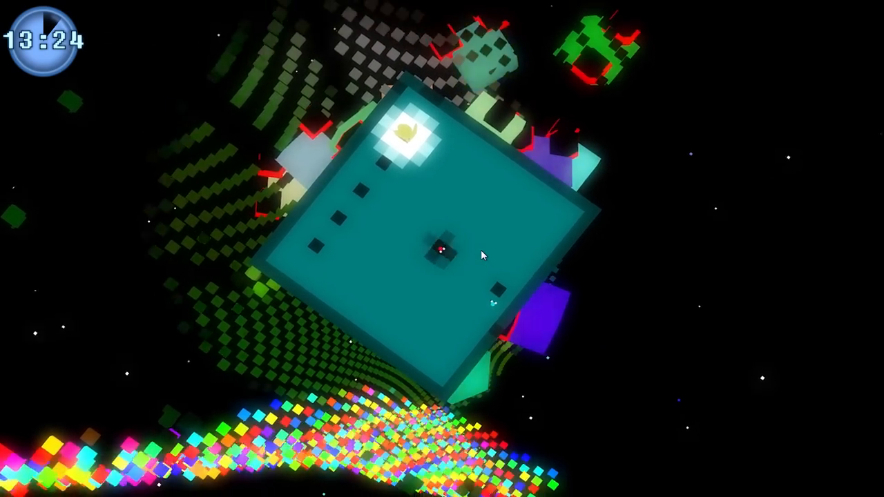
key("Escape")
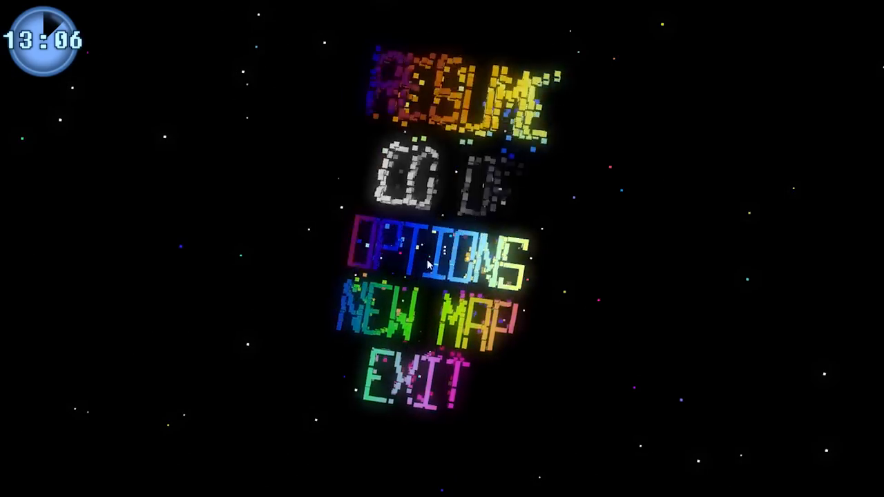
left_click(434, 259)
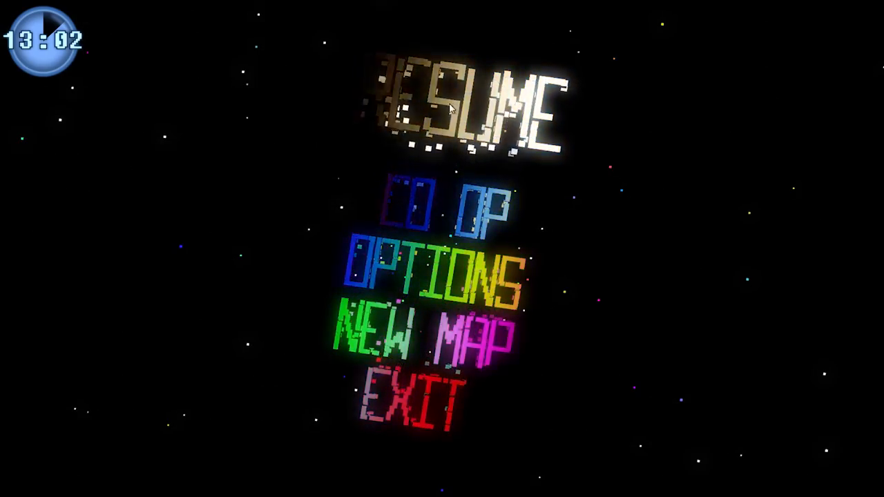
left_click(456, 104)
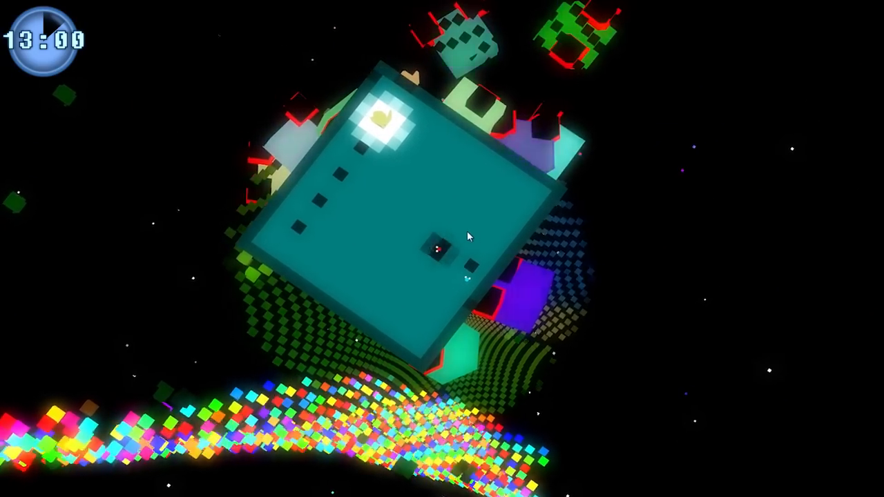